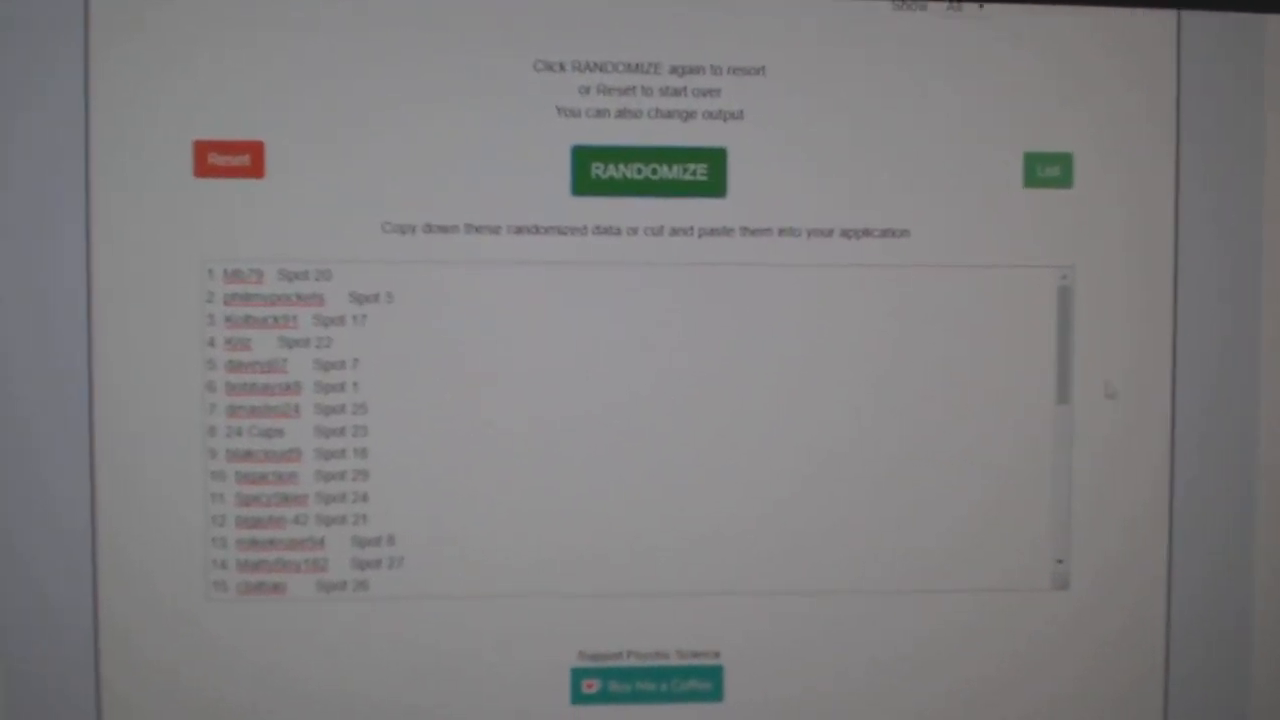
- Reset the randomizer and shuffle the list of 30 NHL teams after reviewing the name order
click(648, 176)
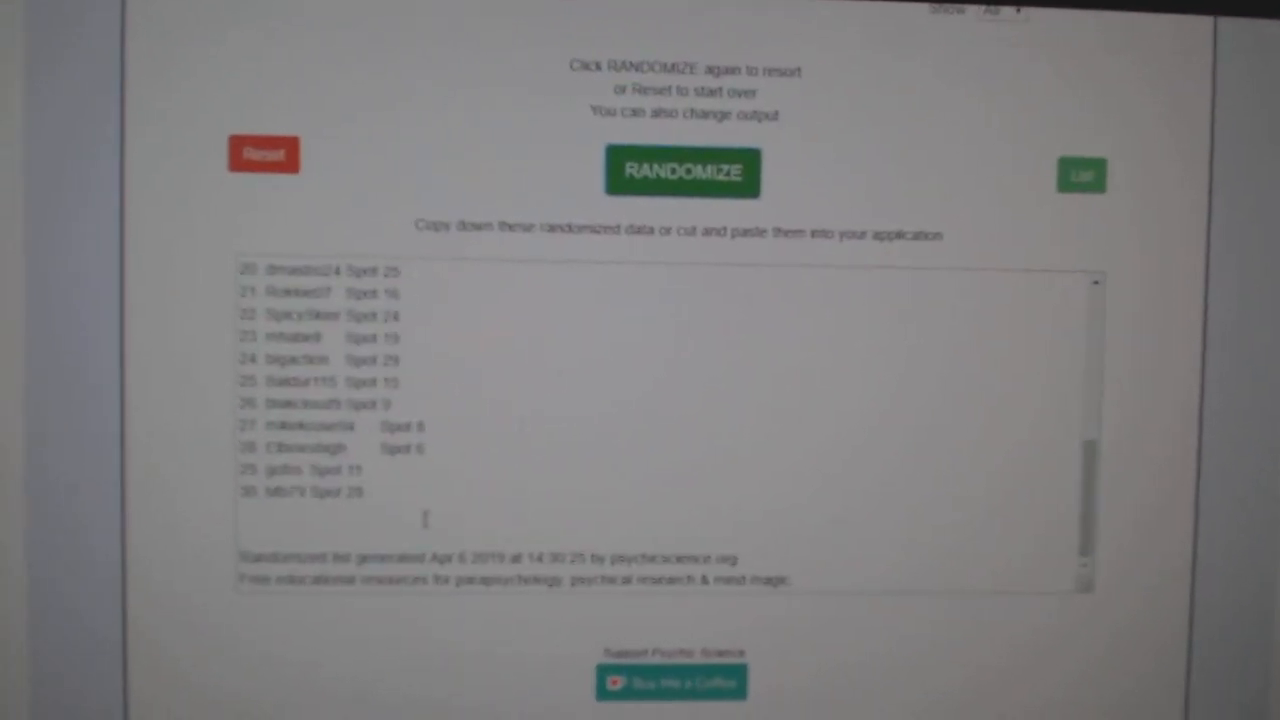
click(682, 172)
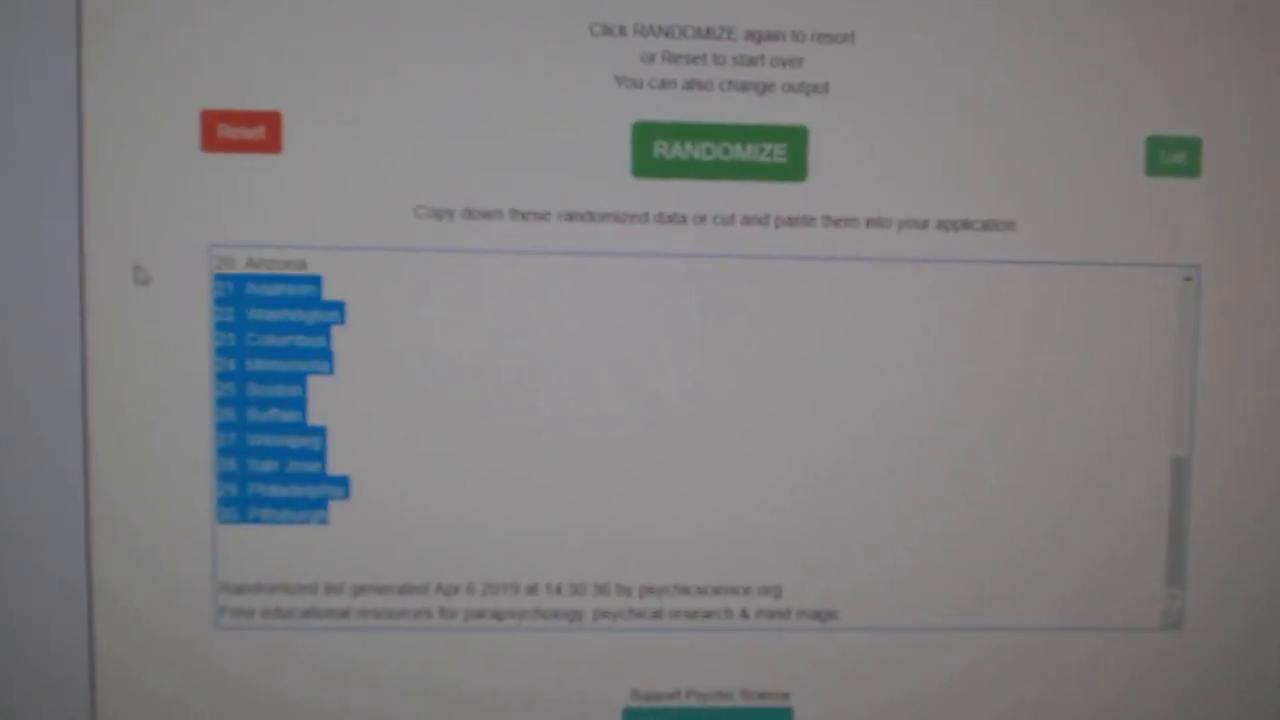
- Copy the shuffled team list and paste it into column C beside the names and spots
click(718, 152)
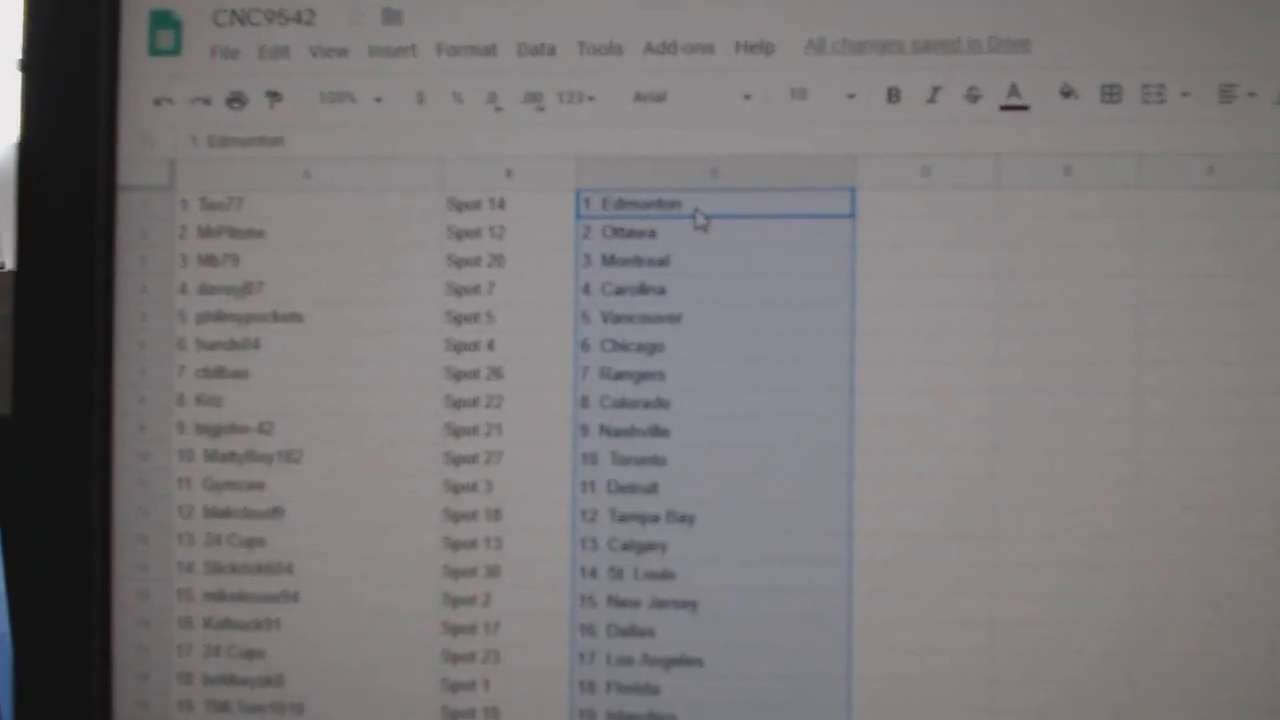
scroll(down, 3)
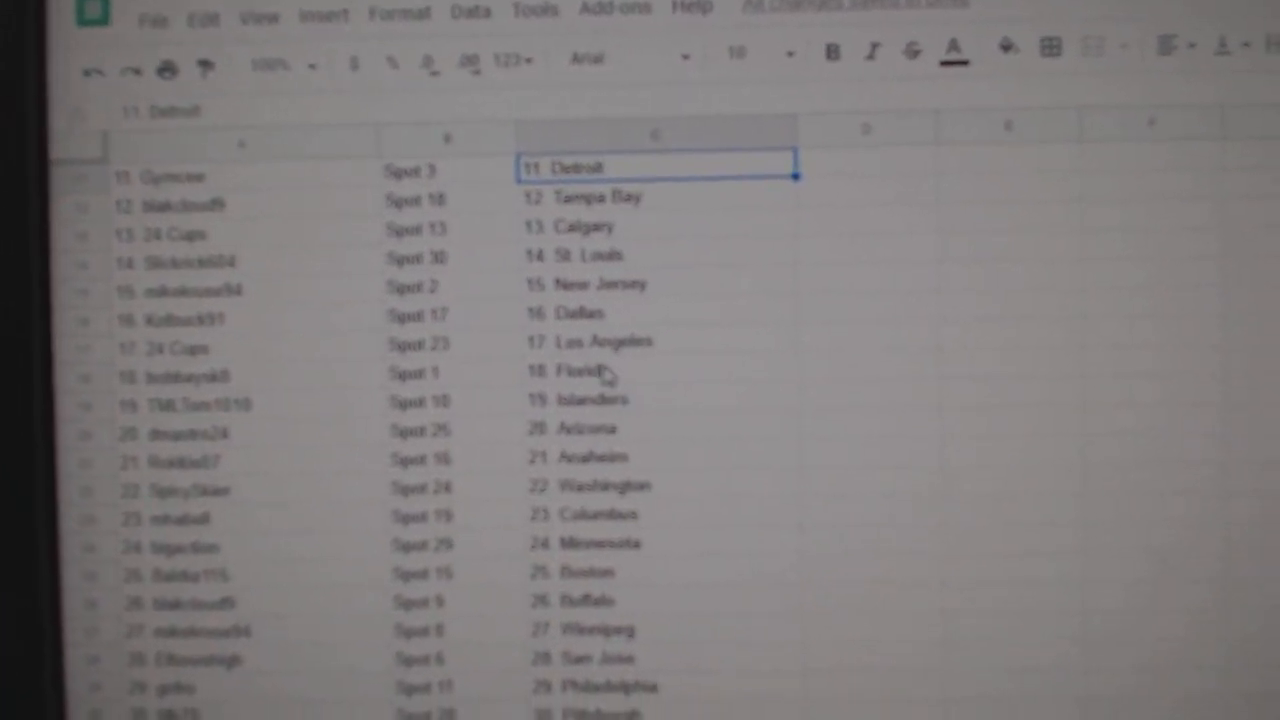
scroll(down, 3)
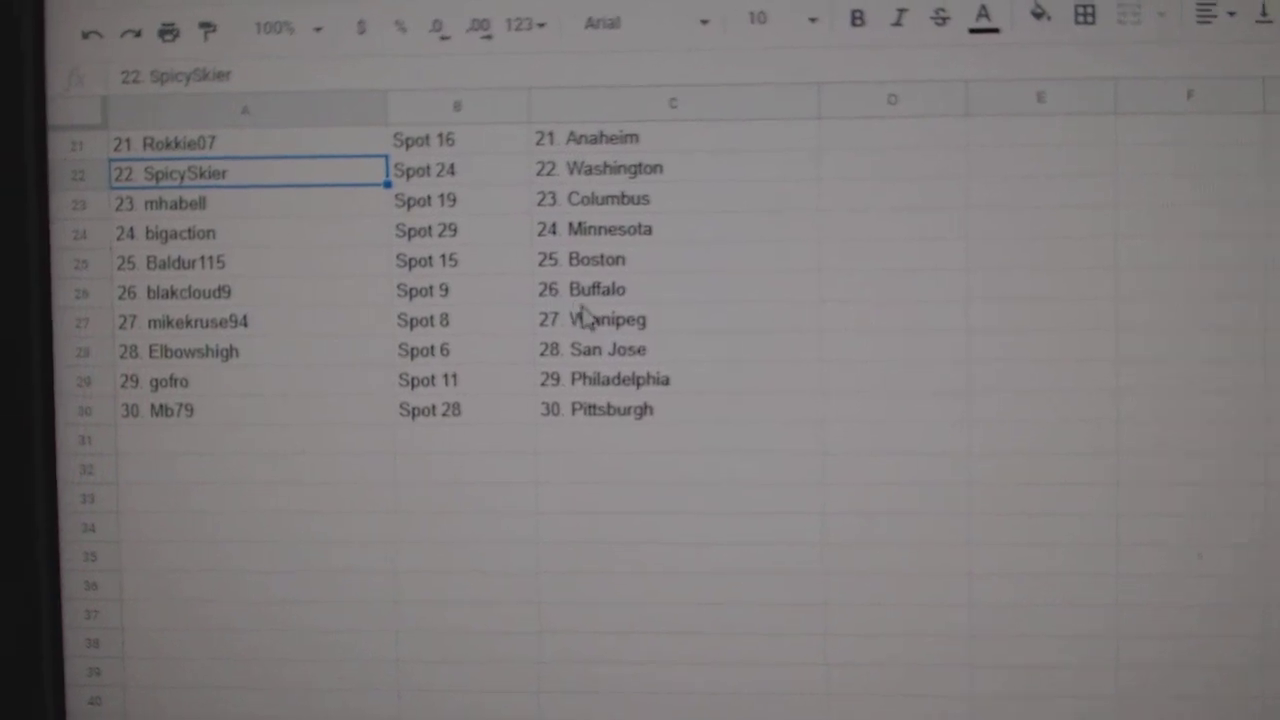
click(588, 320)
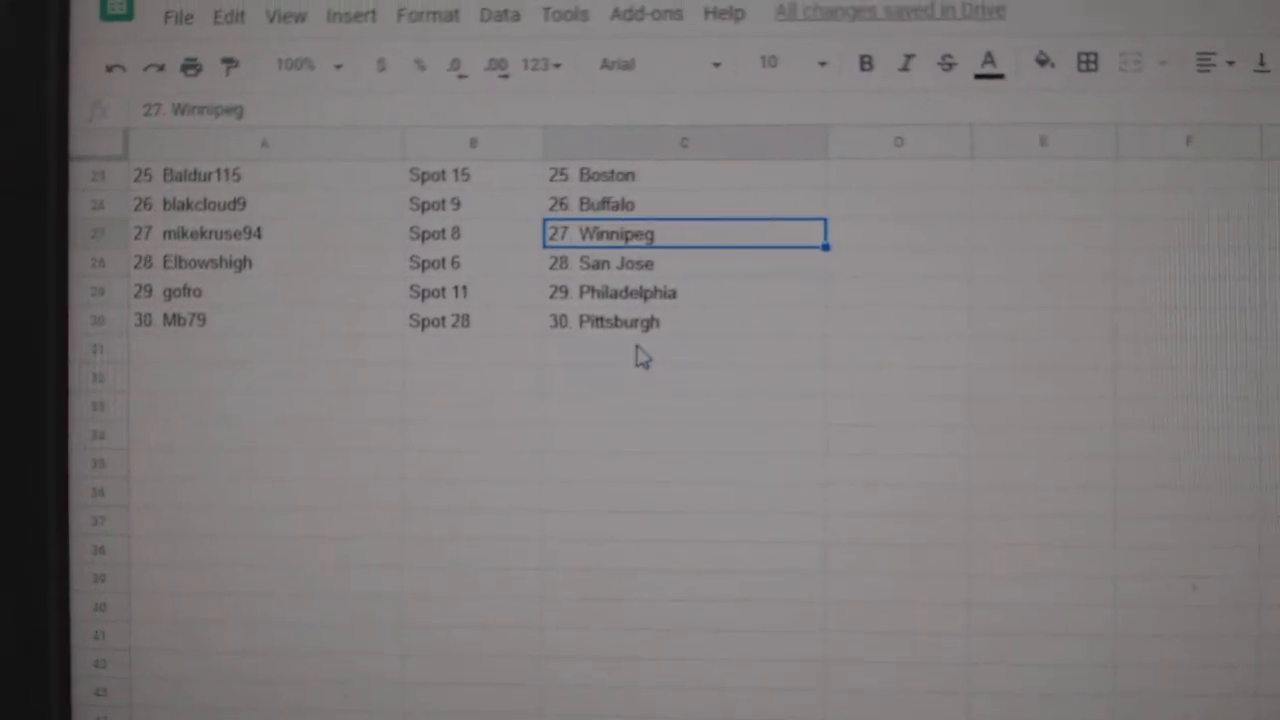